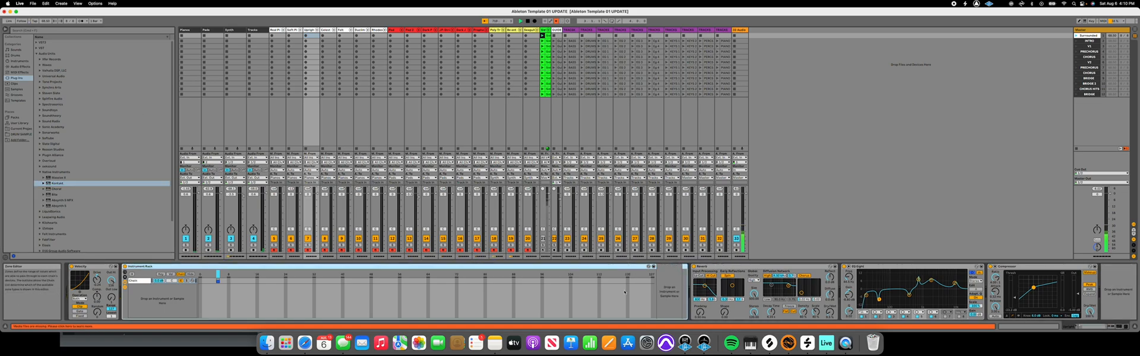
Step: Open the Kontakt window and load The Gentleman piano from the Libraries list
{"action": "left_click", "coordinate": [62, 183]}
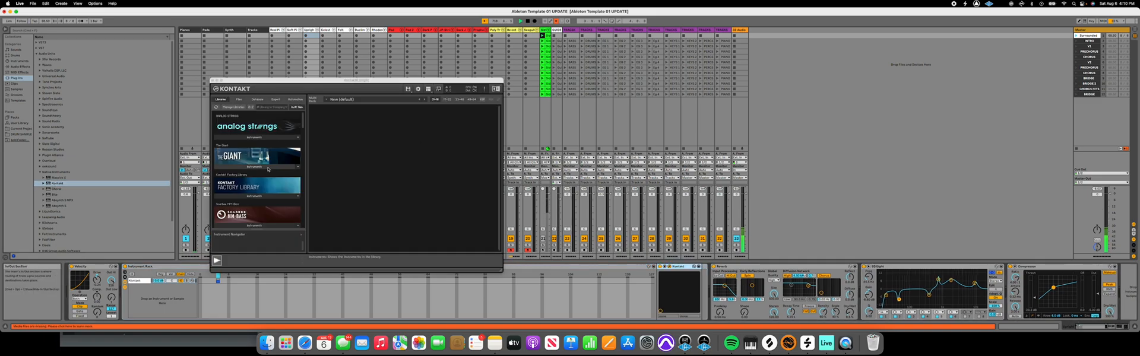
{"action": "scroll", "scroll_direction": "down", "scroll_amount": 3}
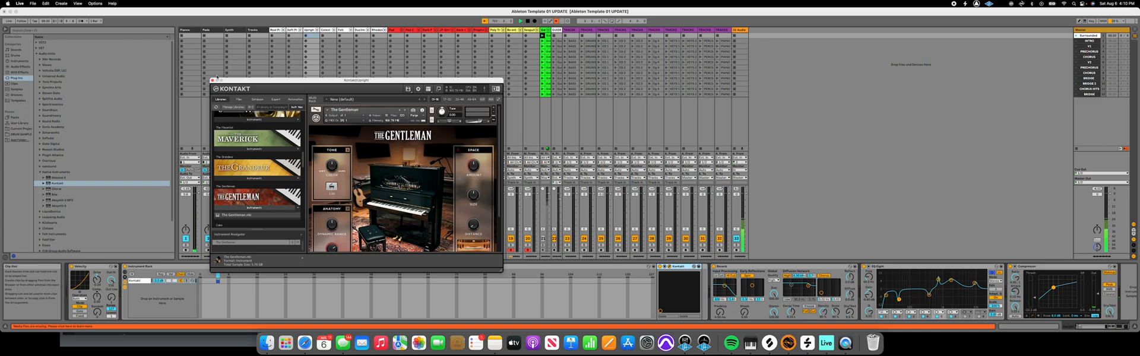
Step: Close the Kontakt plug-in window, keeping the instrument on the track
{"action": "left_click", "coordinate": [214, 80]}
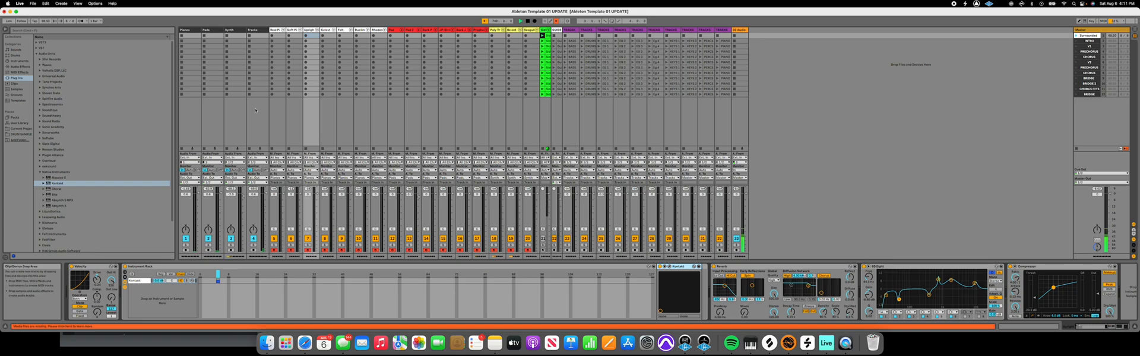
Step: Switch the browser to Plug-ins and bring up Kontakt's library list on the other track
{"action": "left_click", "coordinate": [17, 73]}
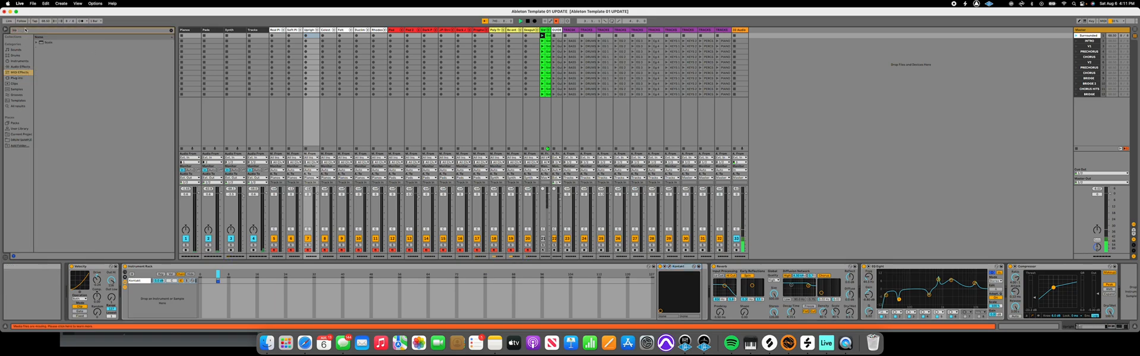
{"action": "left_click", "coordinate": [16, 61]}
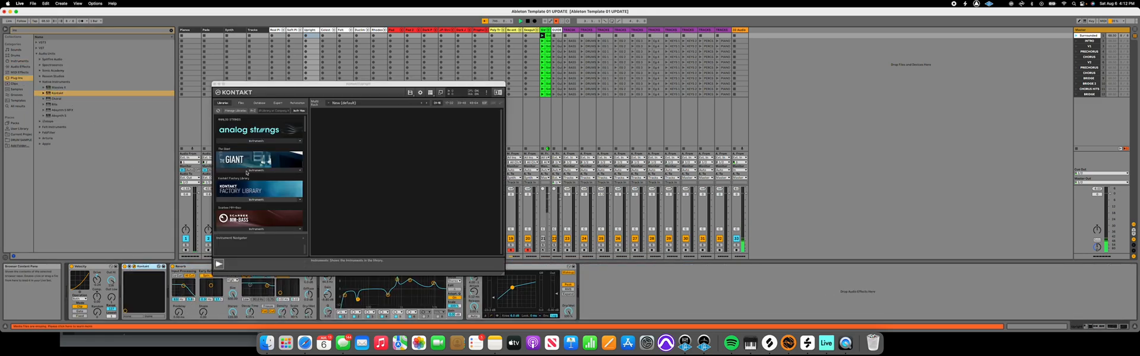
Step: Scroll the Kontakt Libraries list and close the window without loading an instrument
{"action": "scroll", "scroll_direction": "down", "scroll_amount": 3}
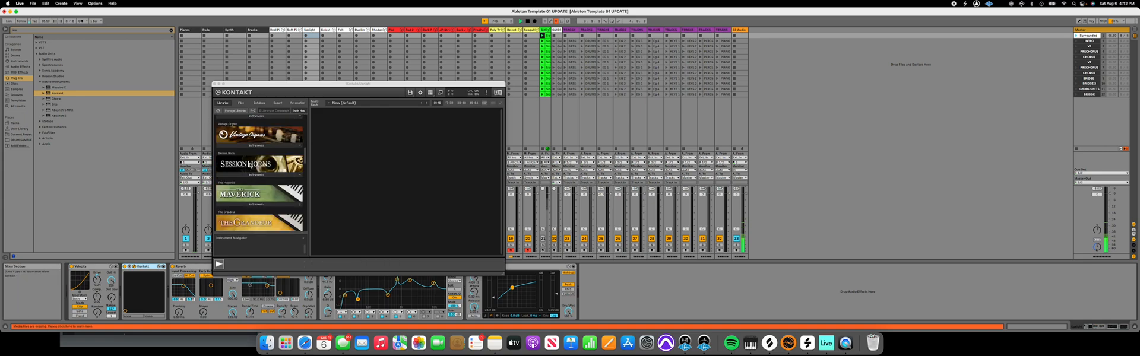
{"action": "left_click", "coordinate": [258, 193]}
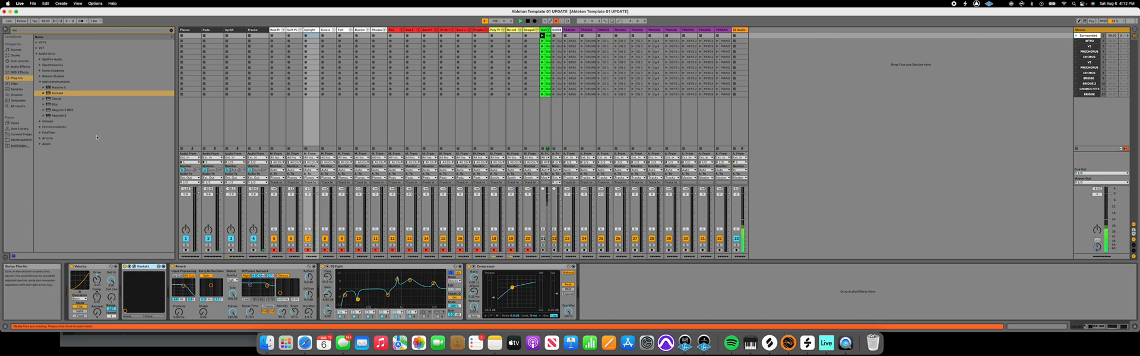
Step: Select the Instrument Rack track so its device chain appears in Device View
{"action": "left_click", "coordinate": [16, 57]}
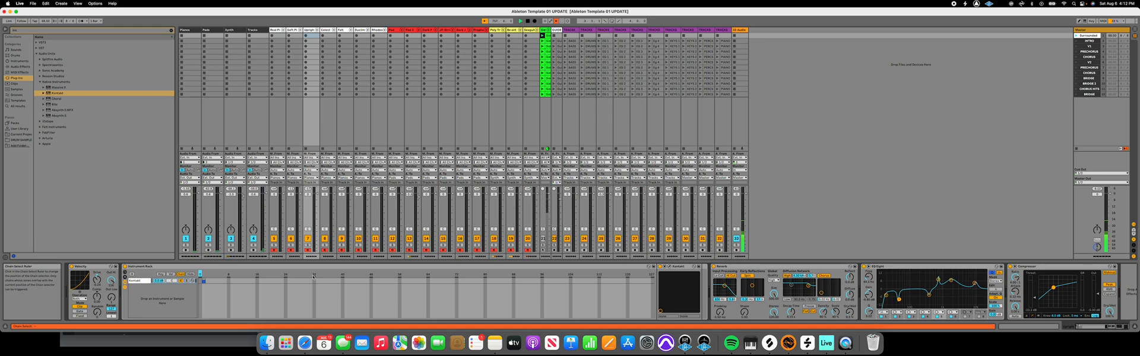
{"action": "mouse_move", "coordinate": [846, 342]}
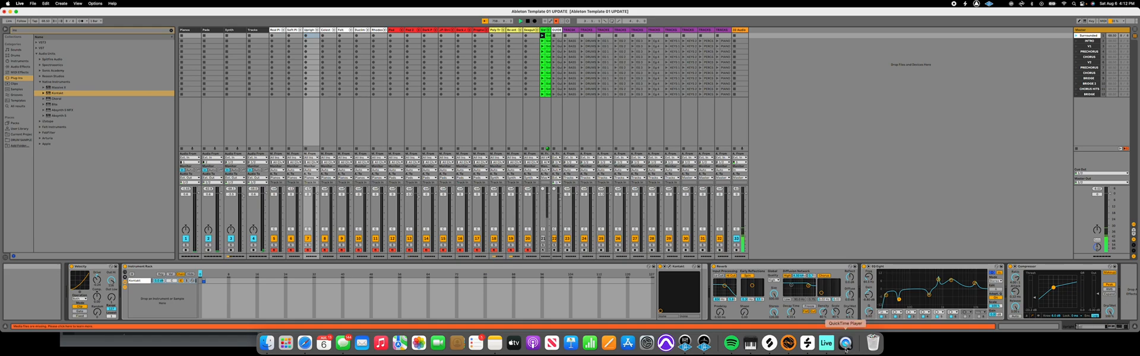